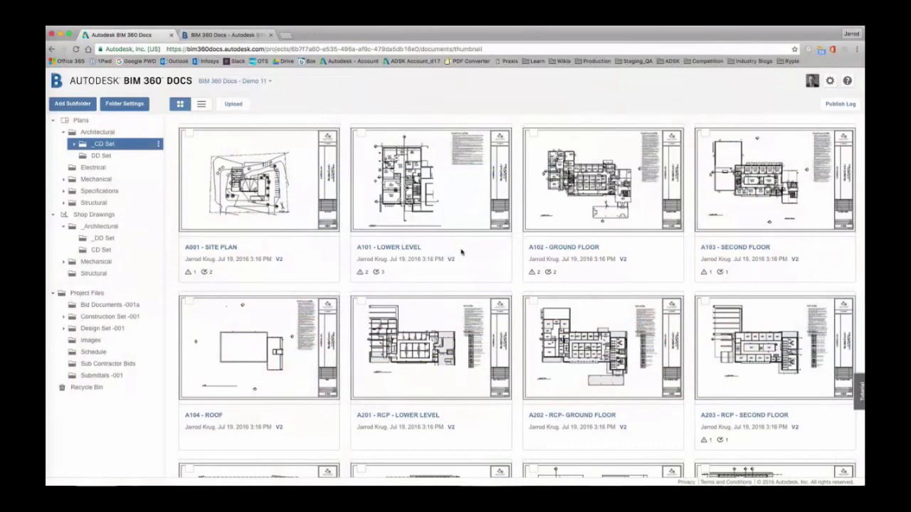
{"action": "mouse_move", "coordinate": [430, 178]}
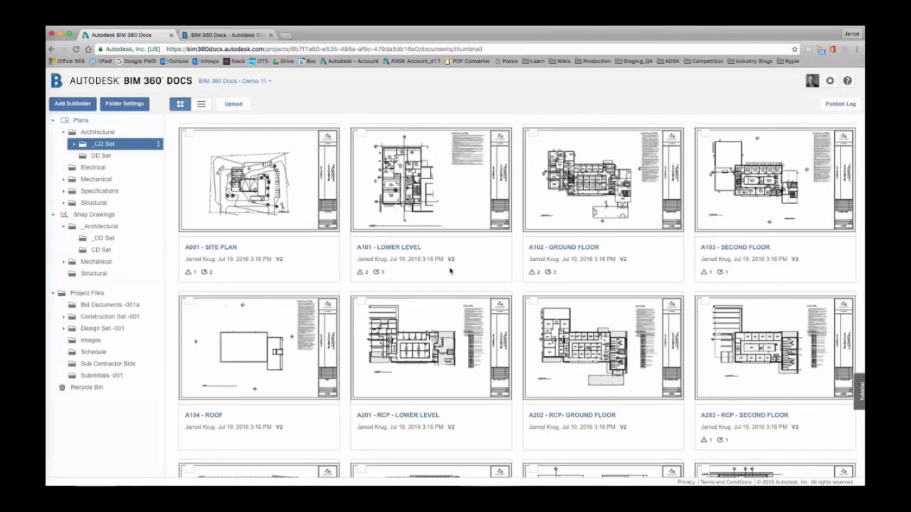
Select both uploaded versions of sheet A101 - LOWER LEVEL for comparison via its V2 badge
{"action": "left_click", "coordinate": [450, 259]}
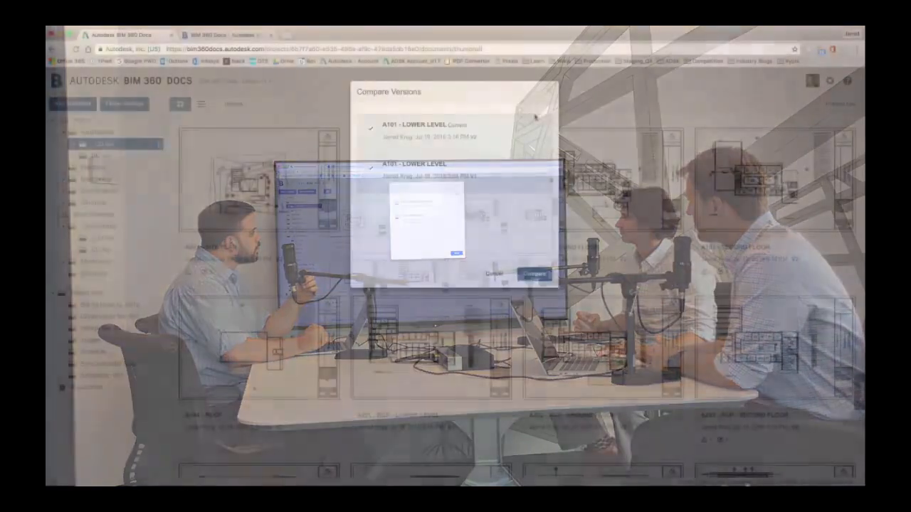
Launch the A101 comparison viewer with version 1 and version 2 listed
{"action": "left_click", "coordinate": [494, 274]}
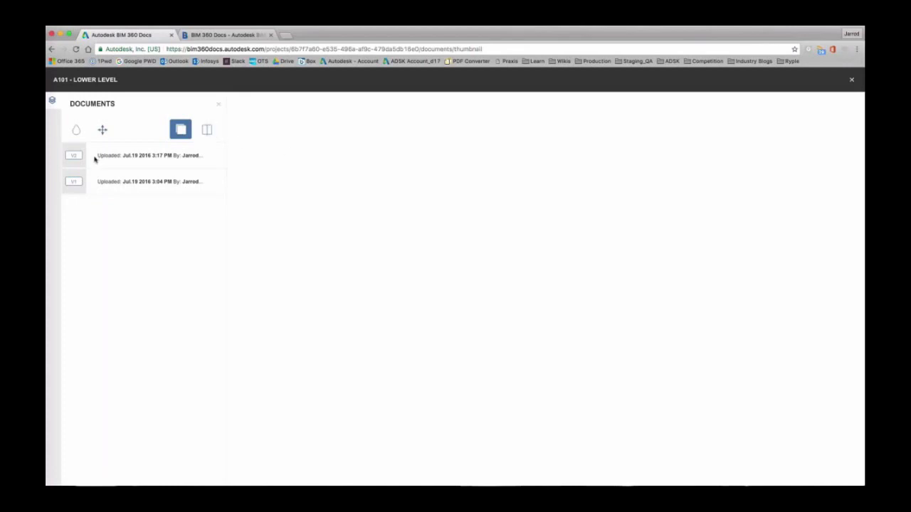
{"action": "left_click", "coordinate": [73, 156]}
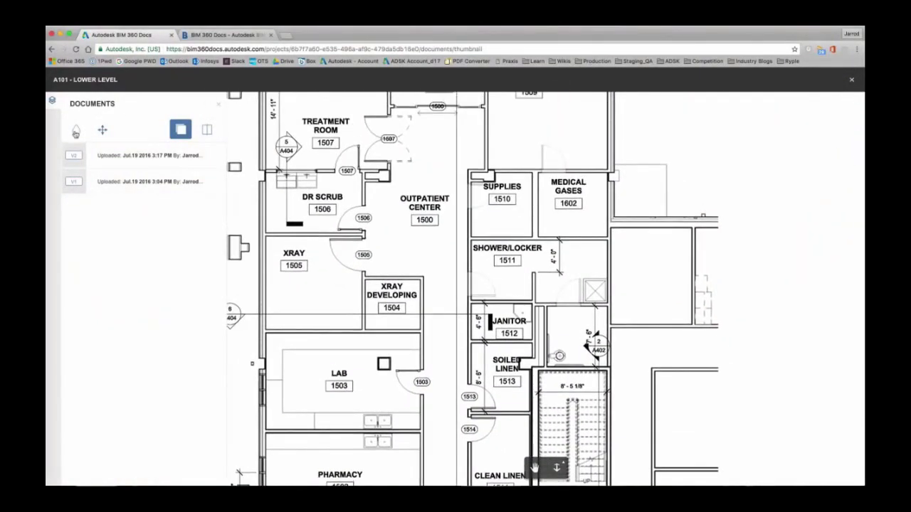
Overlay the two A101 versions in contrasting colours, then exit back to the CD Set thumbnails
{"action": "left_click", "coordinate": [75, 129]}
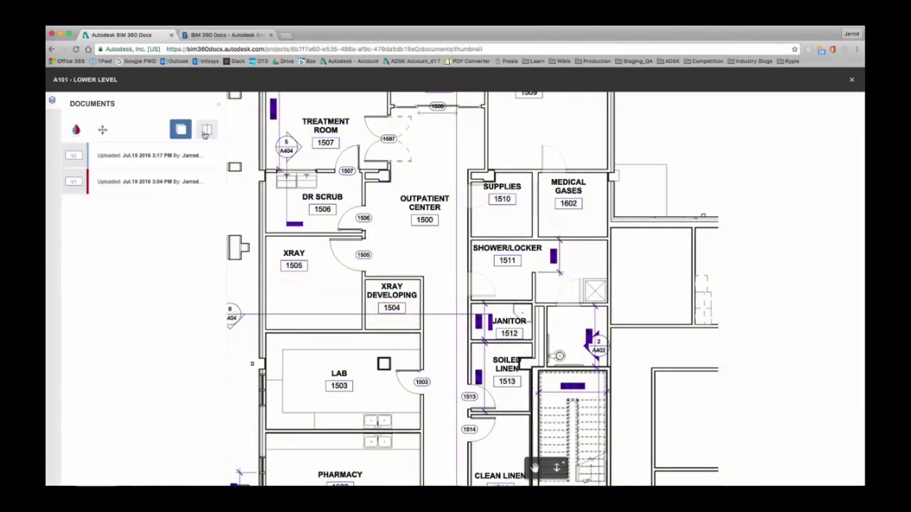
{"action": "left_click", "coordinate": [206, 130]}
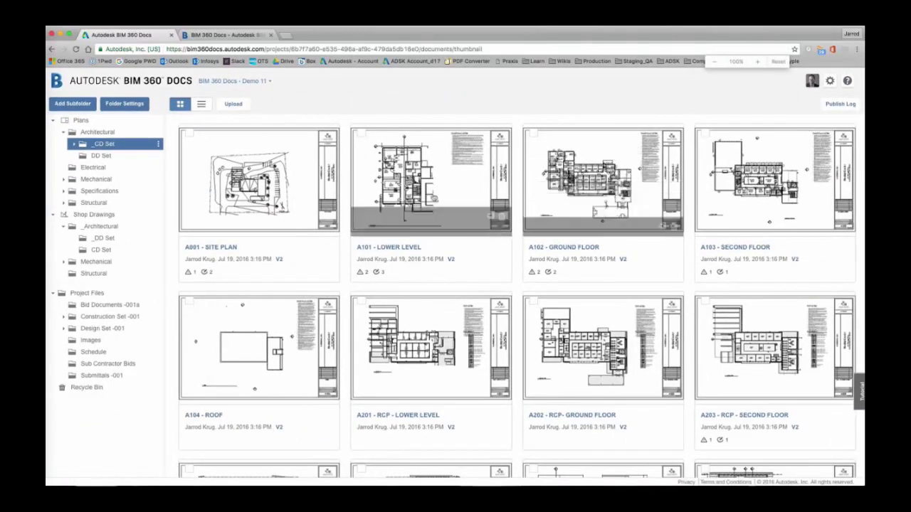
Bring up sheet A101 - LOWER LEVEL showing its Entry and Treatment Room markups
{"action": "double_click", "coordinate": [430, 180]}
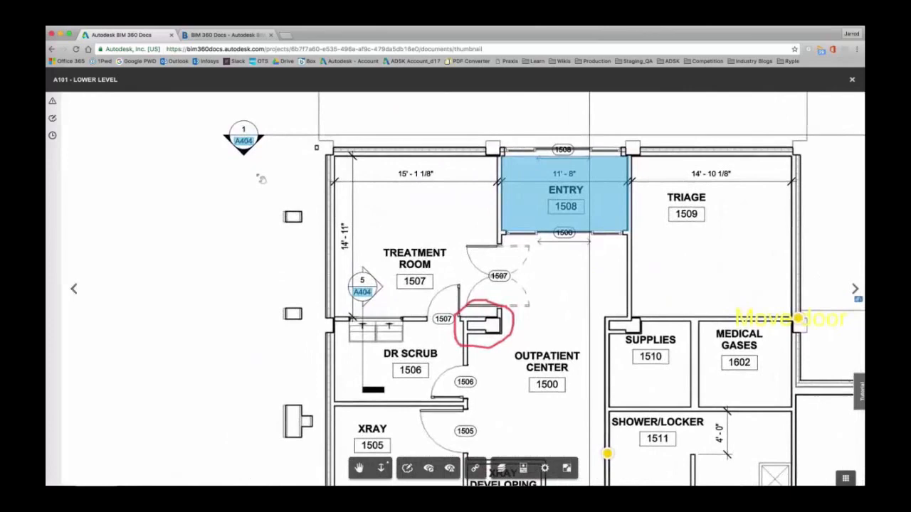
Follow the A404 callout on the A101 plan to sheet A404 - BUILDING SECTIONS
{"action": "left_click", "coordinate": [244, 140]}
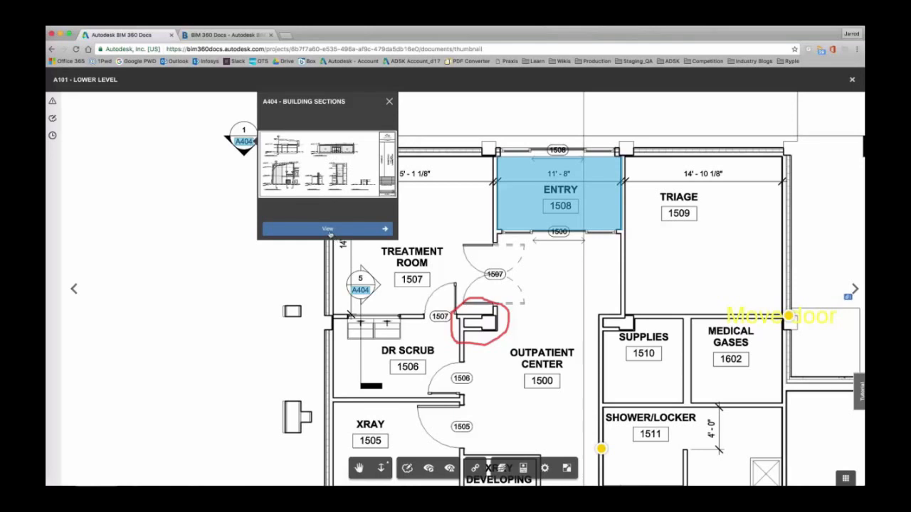
{"action": "left_click", "coordinate": [327, 228]}
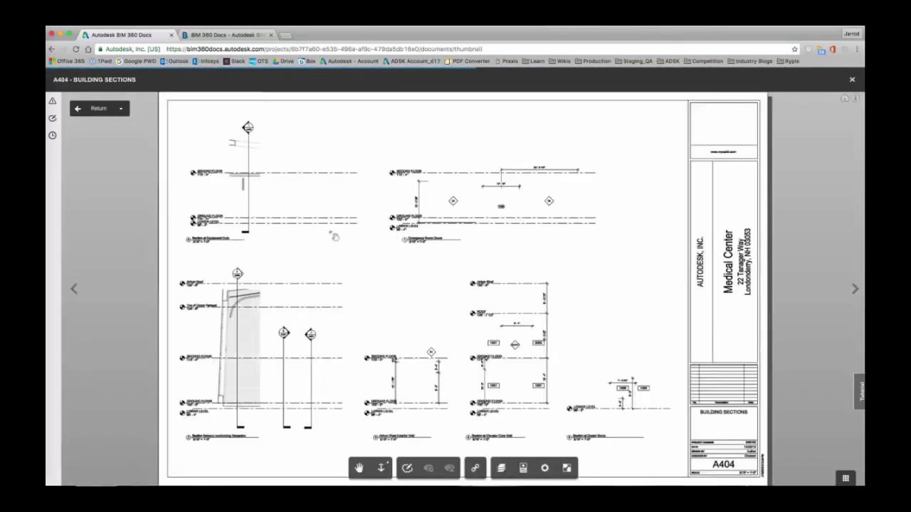